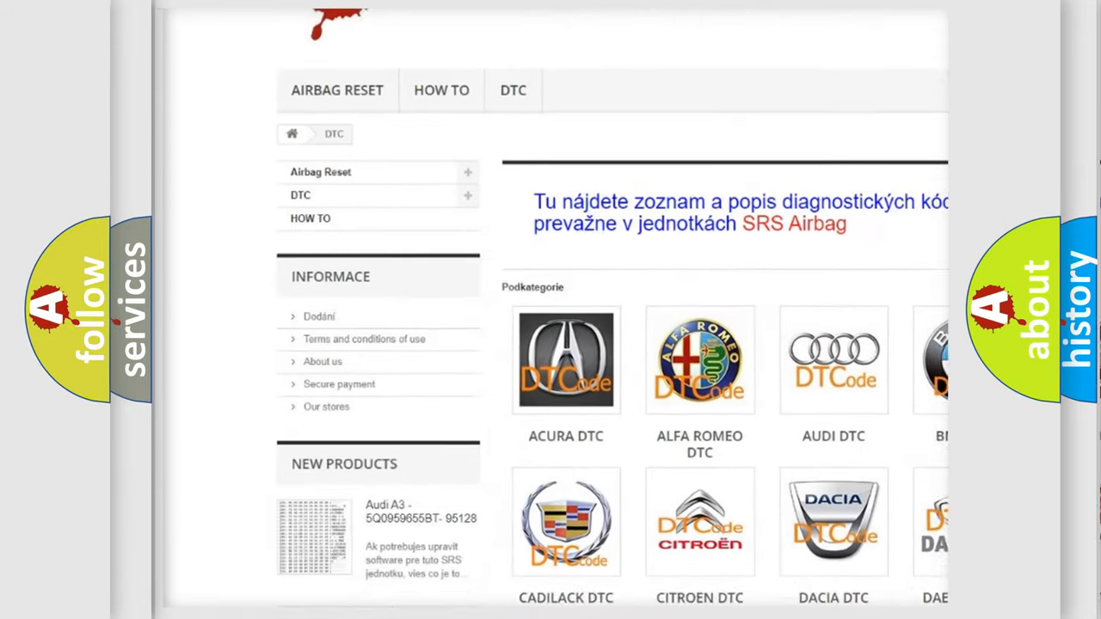
pyautogui.scroll(-3)
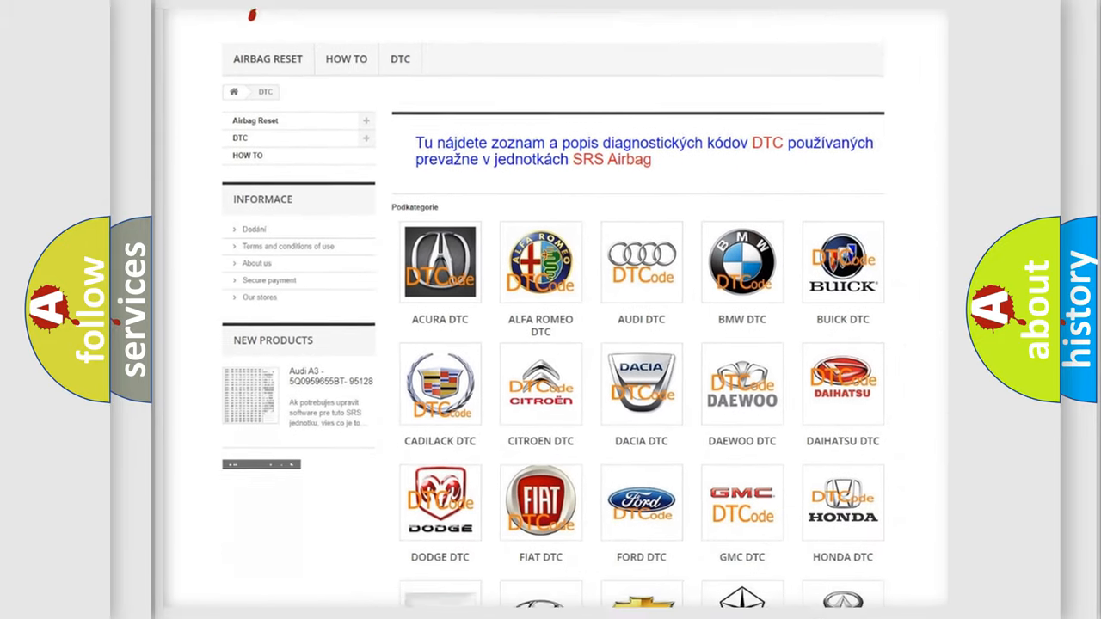
pyautogui.scroll(-3)
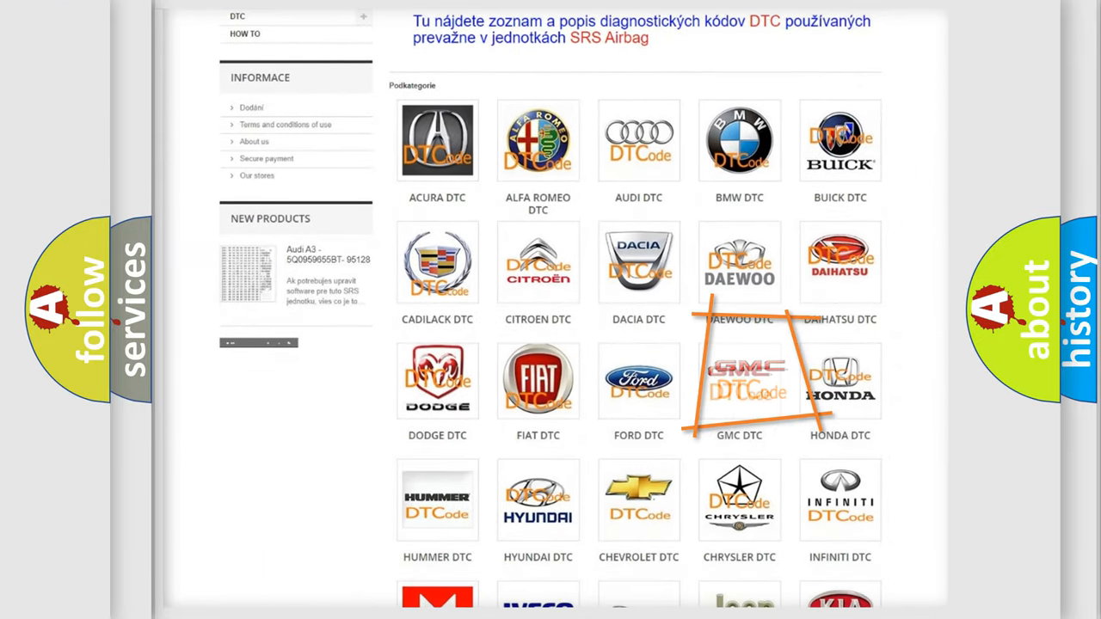